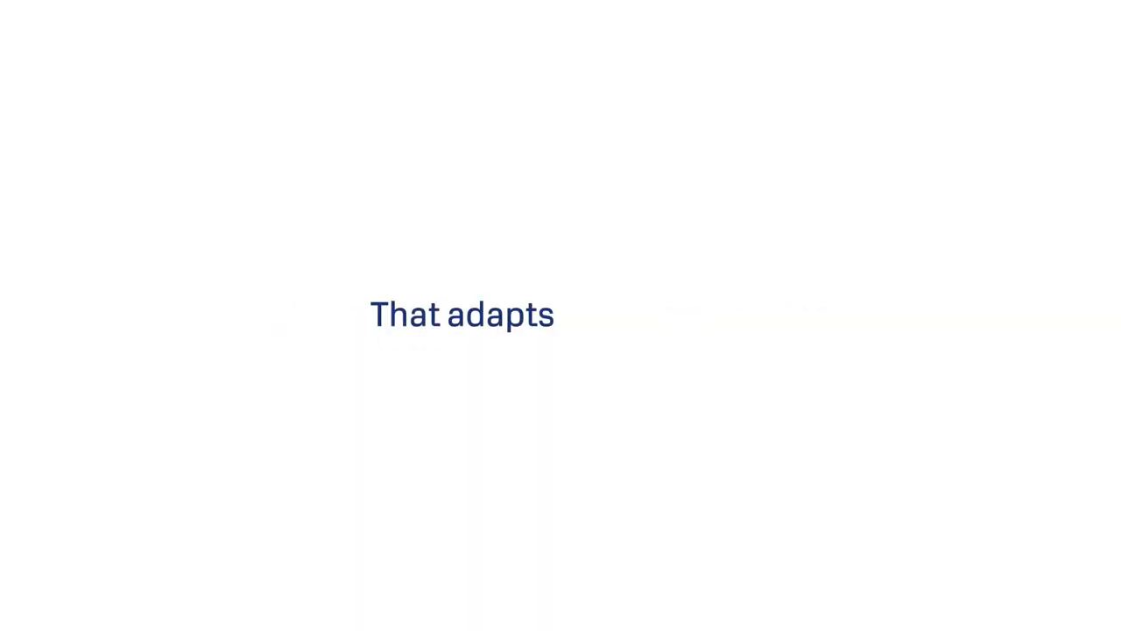
{"action": "type", "text": "to all needs."}
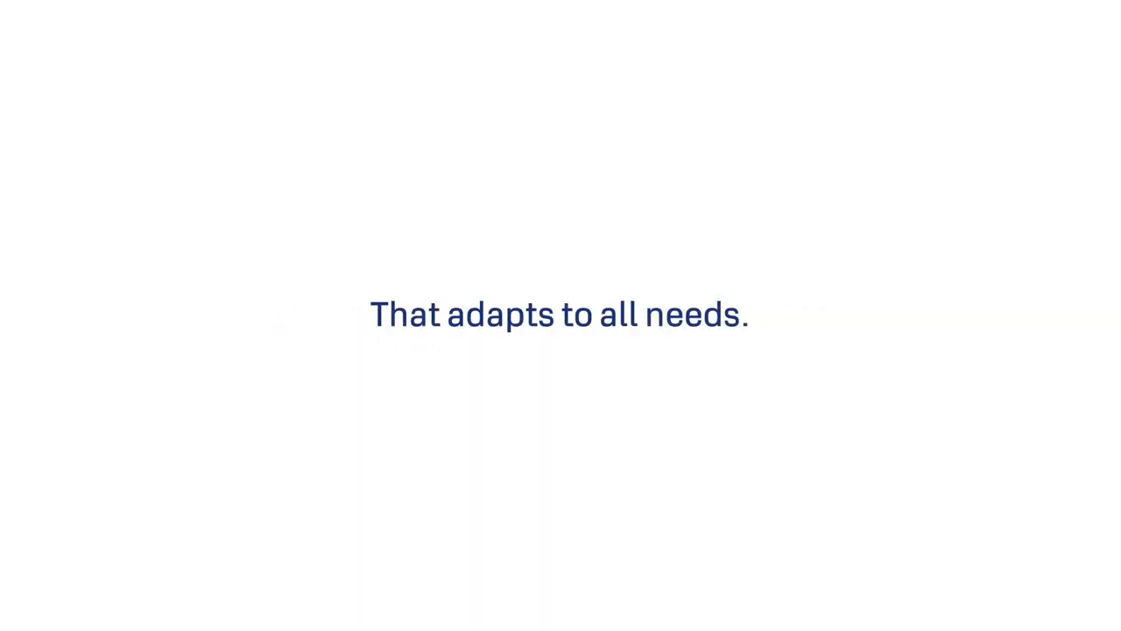